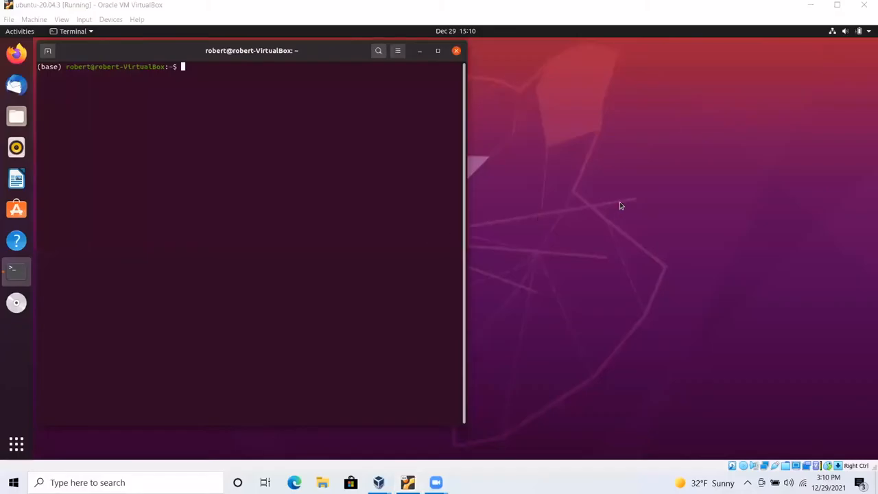
{"action": "mouse_move", "coordinate": [625, 173]}
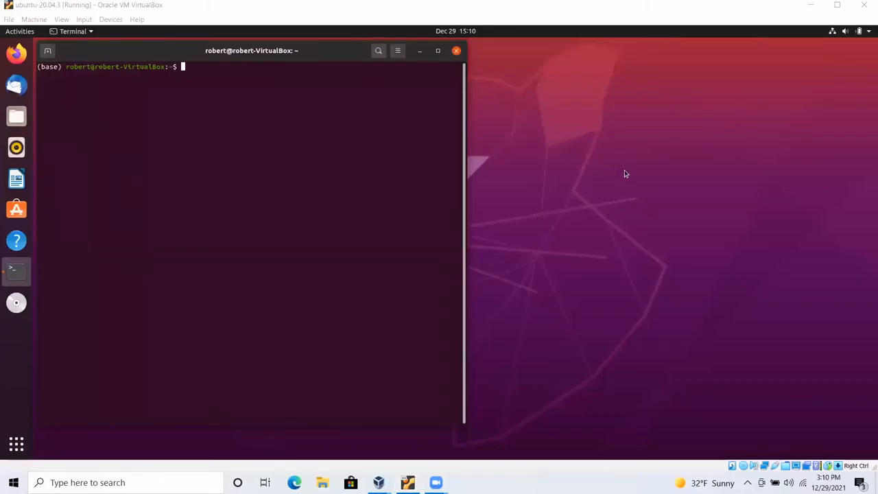
{"action": "mouse_move", "coordinate": [590, 172]}
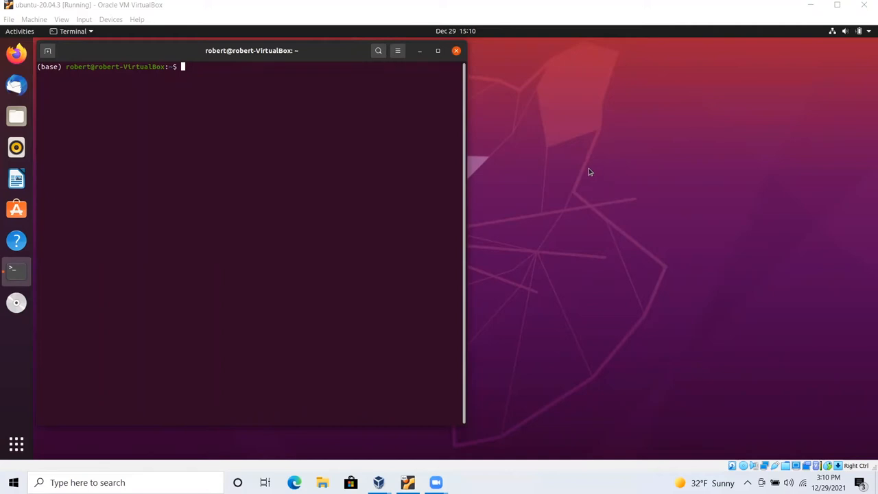
{"action": "mouse_move", "coordinate": [403, 198]}
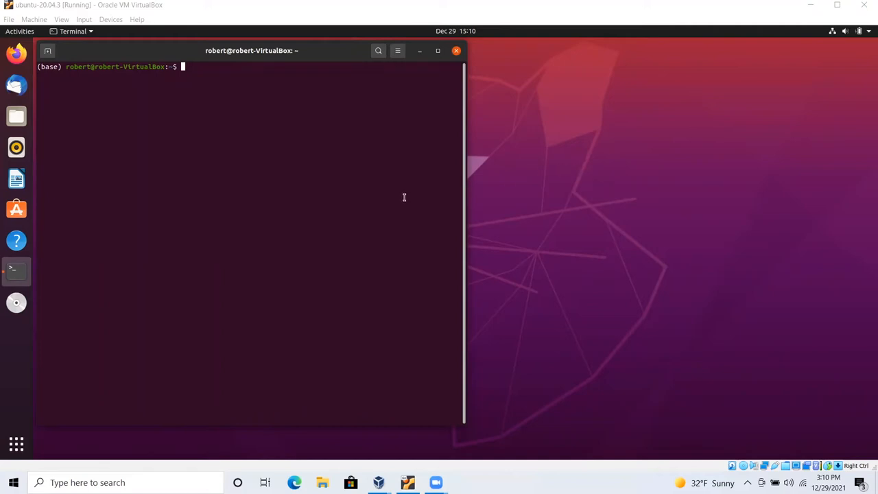
{"action": "mouse_move", "coordinate": [92, 208]}
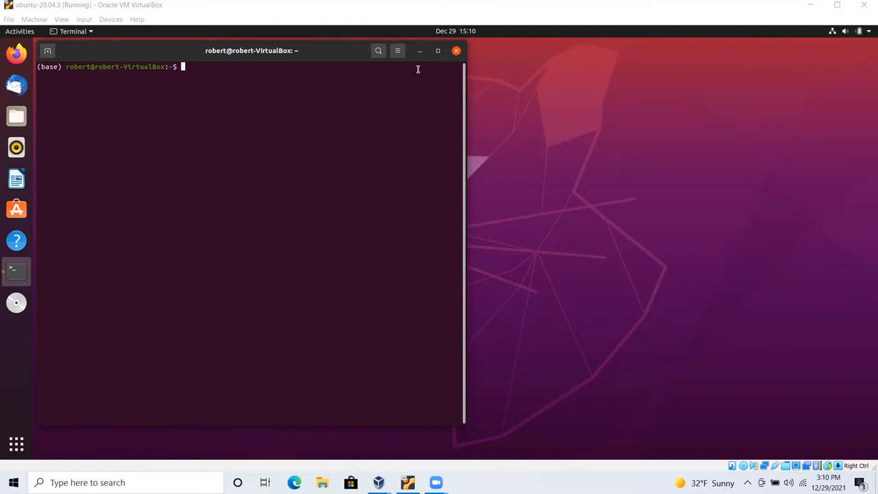
{"action": "mouse_move", "coordinate": [445, 83]}
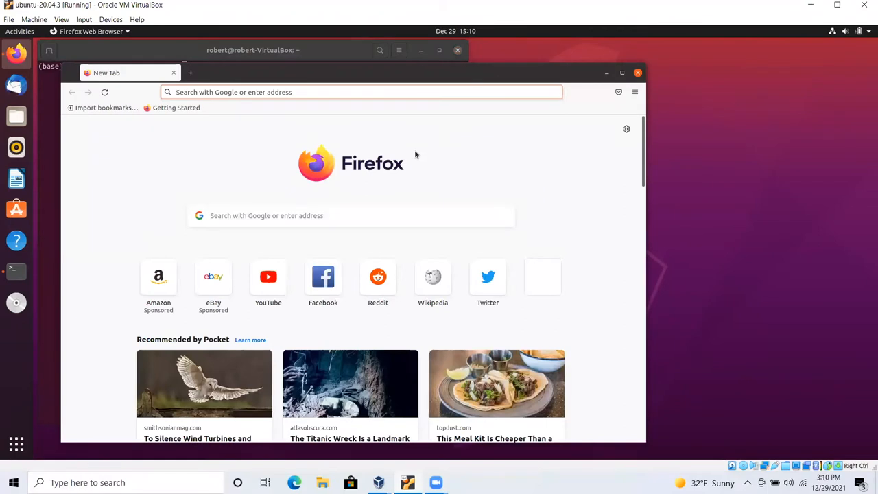
Step: Search Google for ambertools21 and open the 'AmberTools21 - Amber MD' result
{"action": "type", "text": "ambertools21"}
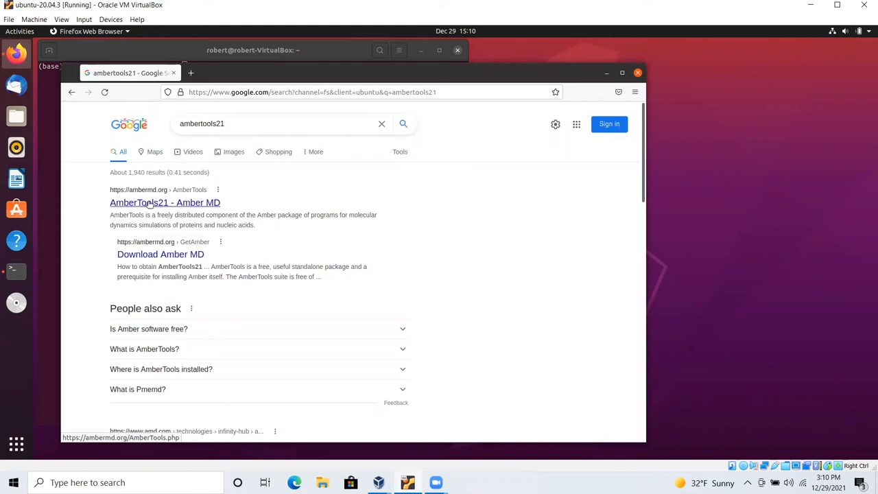
{"action": "left_click", "coordinate": [164, 203]}
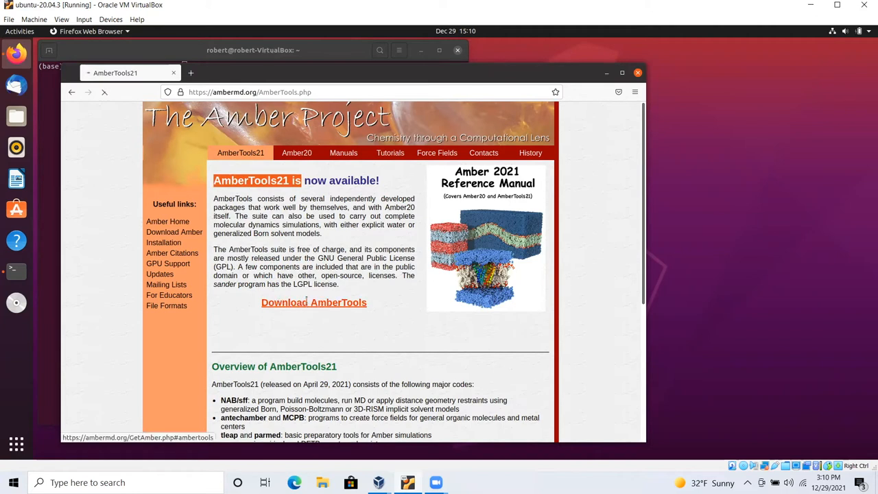
Step: Open the GetAmber page and scroll to 'Option 2: Binary distribution via conda'
{"action": "left_click", "coordinate": [313, 303]}
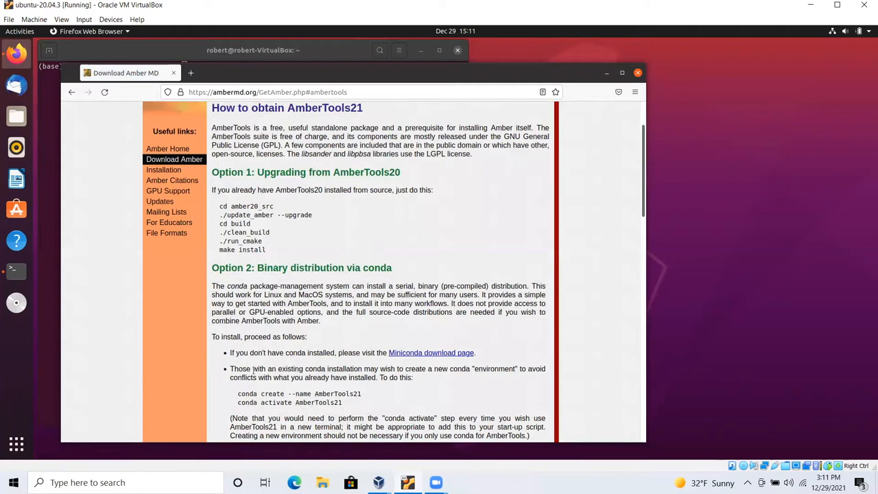
{"action": "scroll", "scroll_direction": "down", "scroll_amount": 3}
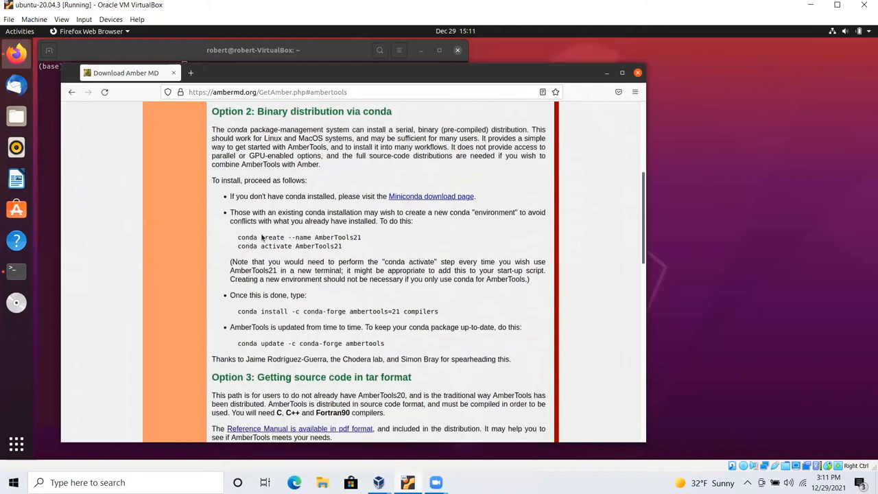
{"action": "scroll", "scroll_direction": "down", "scroll_amount": 3}
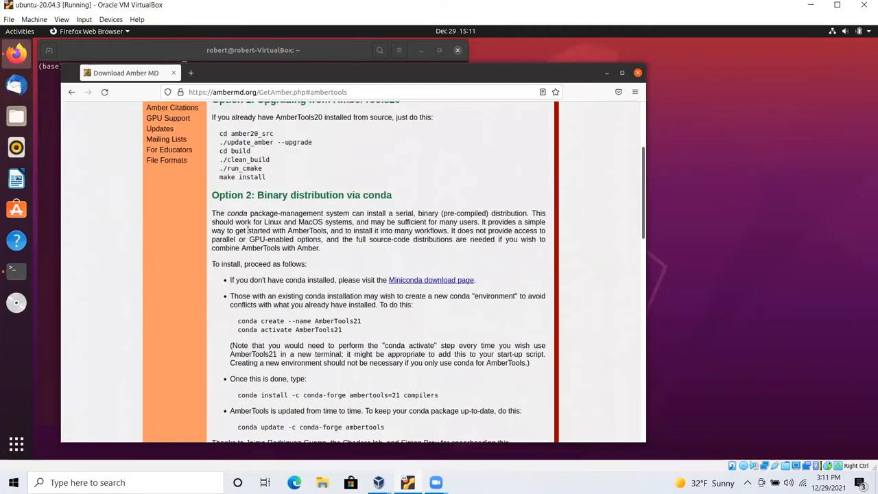
{"action": "scroll", "scroll_direction": "up", "scroll_amount": 3}
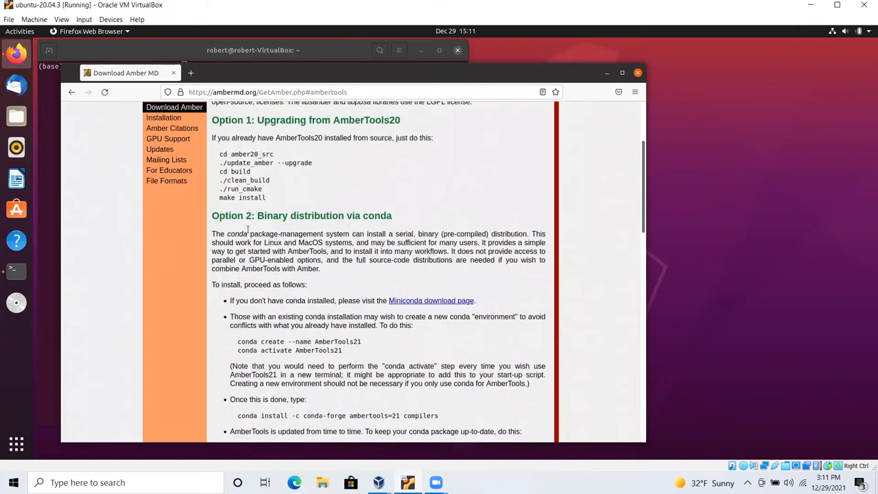
{"action": "scroll", "scroll_direction": "down", "scroll_amount": 3}
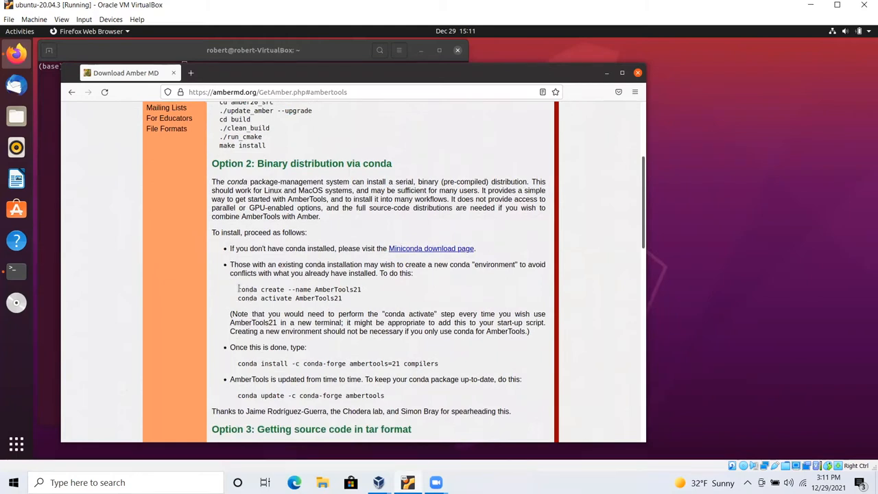
{"action": "scroll", "scroll_direction": "up", "scroll_amount": 3}
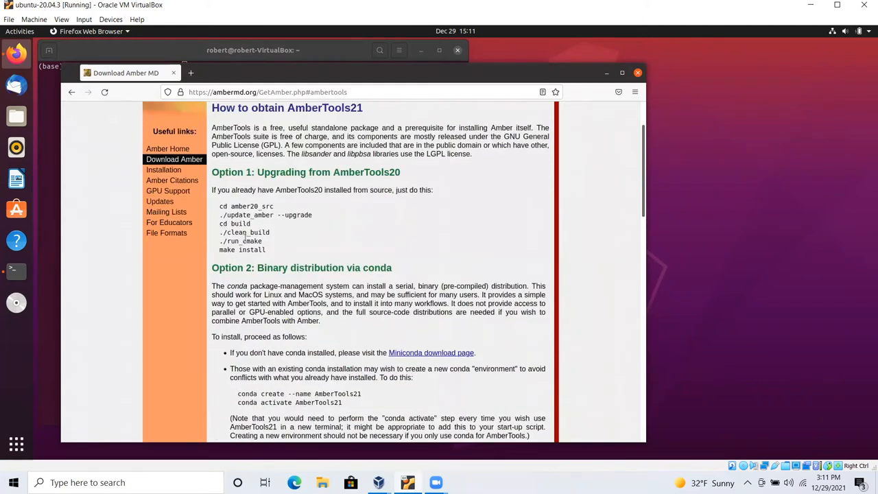
{"action": "scroll", "scroll_direction": "down", "scroll_amount": 3}
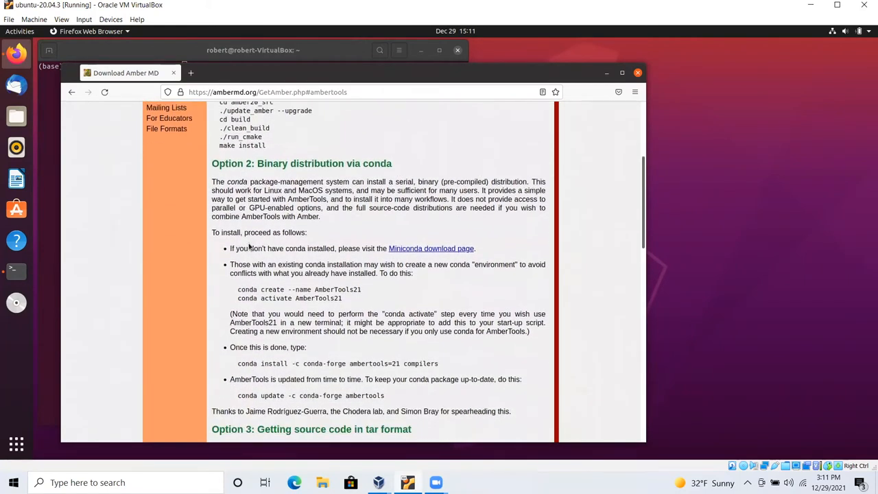
{"action": "scroll", "scroll_direction": "down", "scroll_amount": 3}
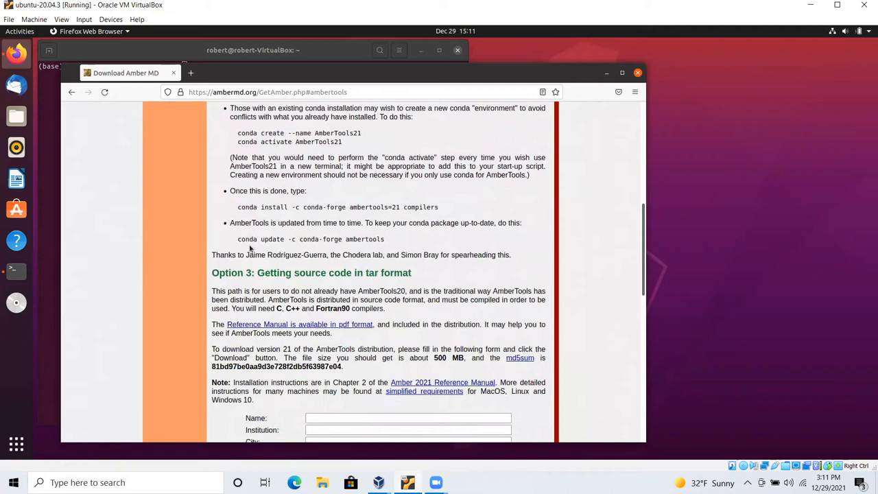
{"action": "scroll", "scroll_direction": "down", "scroll_amount": 3}
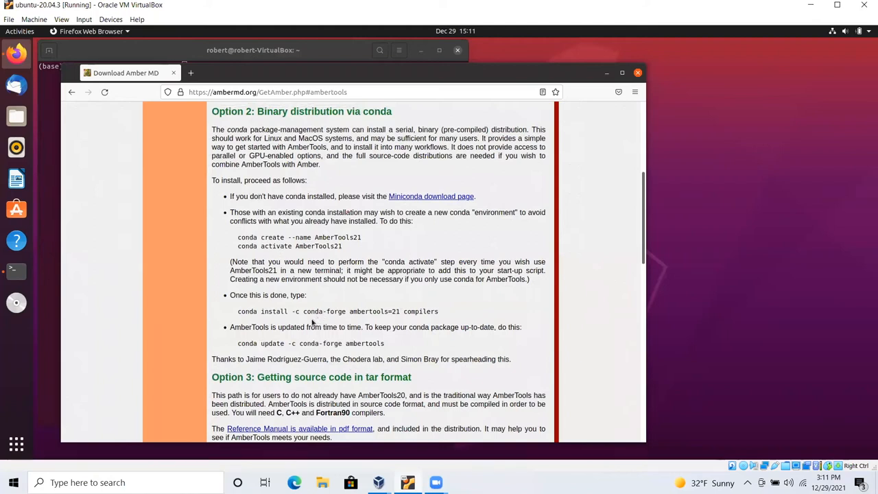
{"action": "mouse_move", "coordinate": [280, 322]}
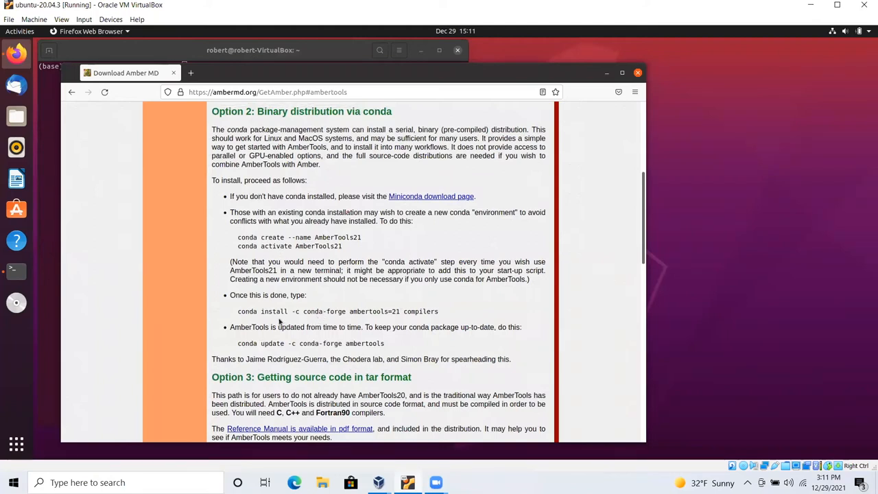
Step: Select the conda install and update command lines, then clear the selection
{"action": "left_click_drag", "start_coordinate": [282, 326], "coordinate": [384, 343]}
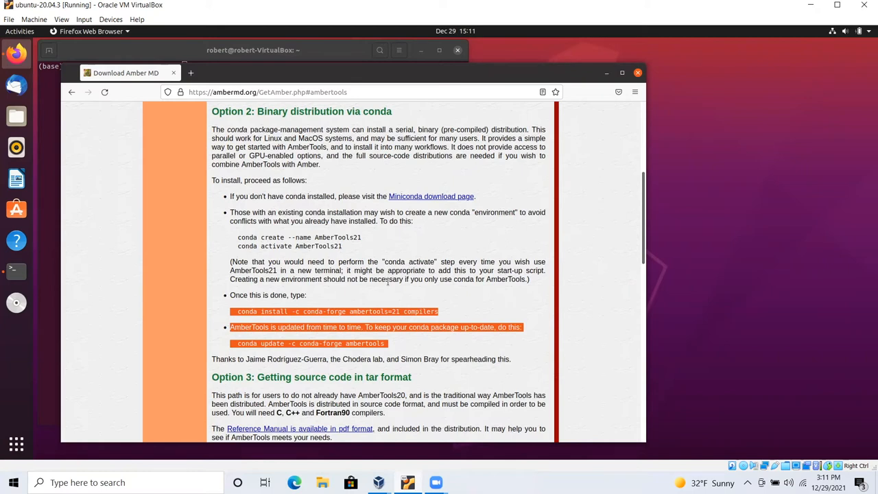
{"action": "mouse_move", "coordinate": [387, 287]}
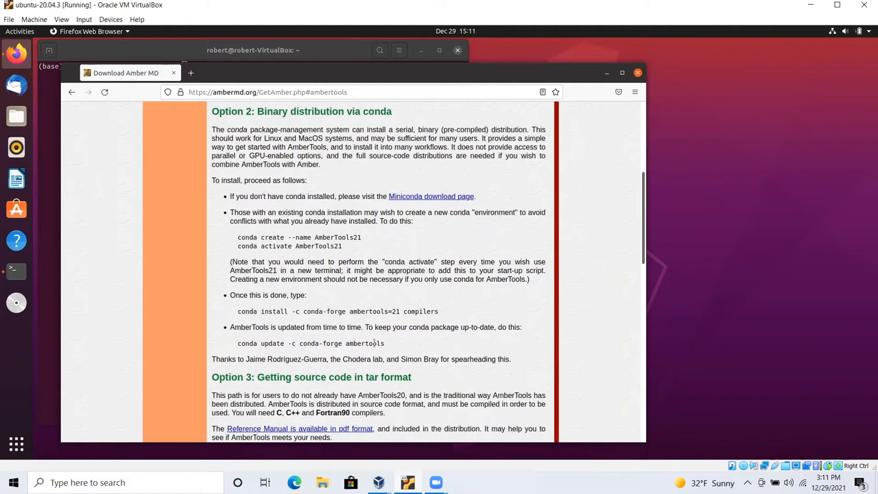
{"action": "left_click_drag", "start_coordinate": [237, 310], "coordinate": [384, 343]}
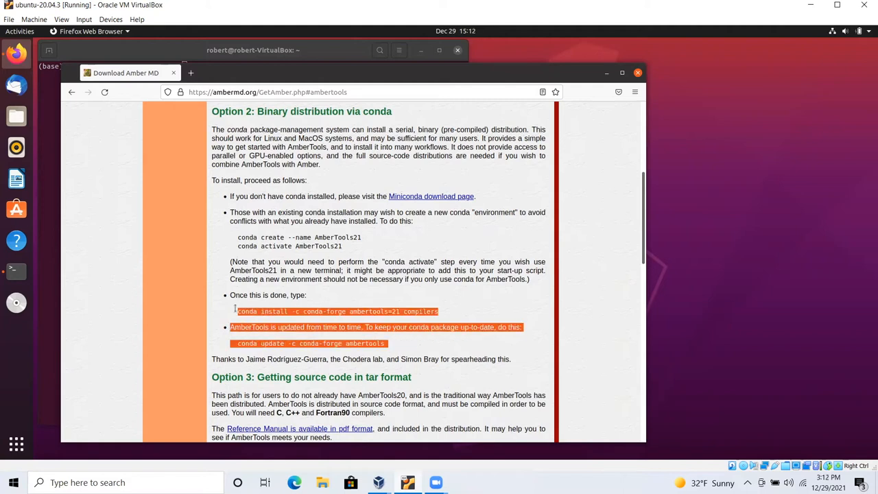
{"action": "left_click", "coordinate": [267, 324]}
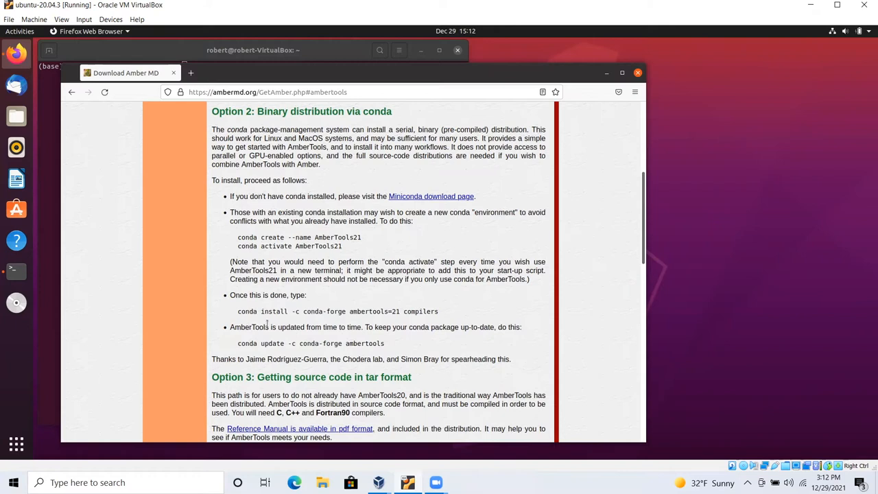
{"action": "mouse_move", "coordinate": [332, 259]}
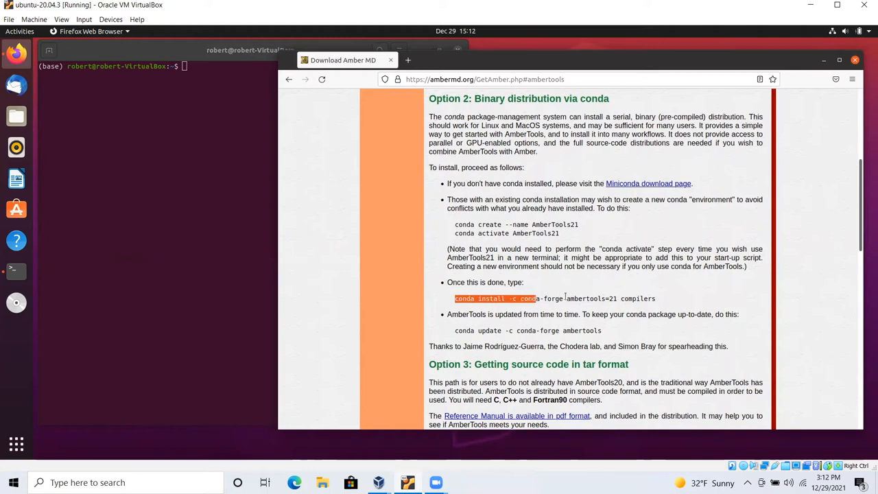
Step: Copy 'conda install -c conda-forge ambertools=21 compilers' from Firefox and run it in the terminal
{"action": "left_click_drag", "start_coordinate": [456, 299], "coordinate": [656, 299]}
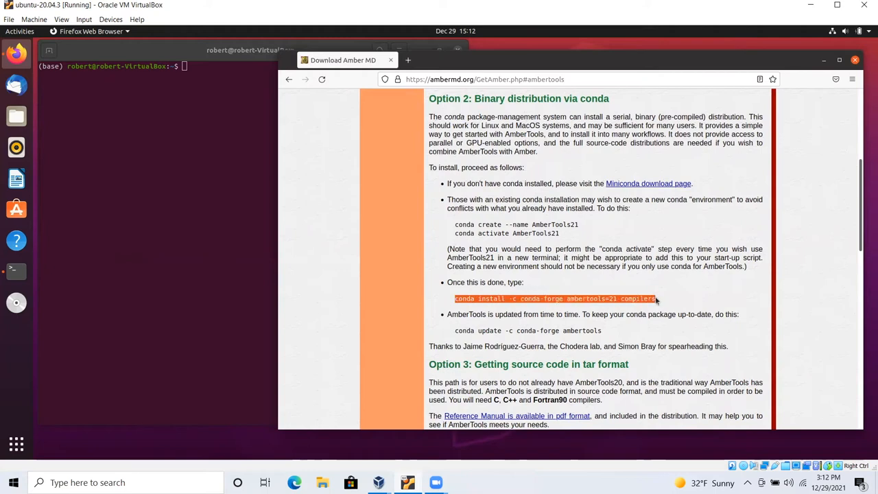
{"action": "right_click", "coordinate": [645, 299]}
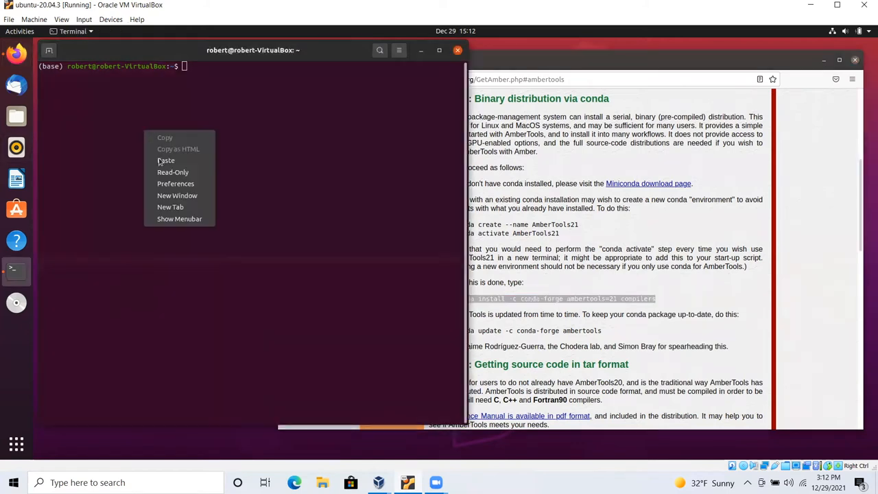
{"action": "left_click", "coordinate": [166, 159]}
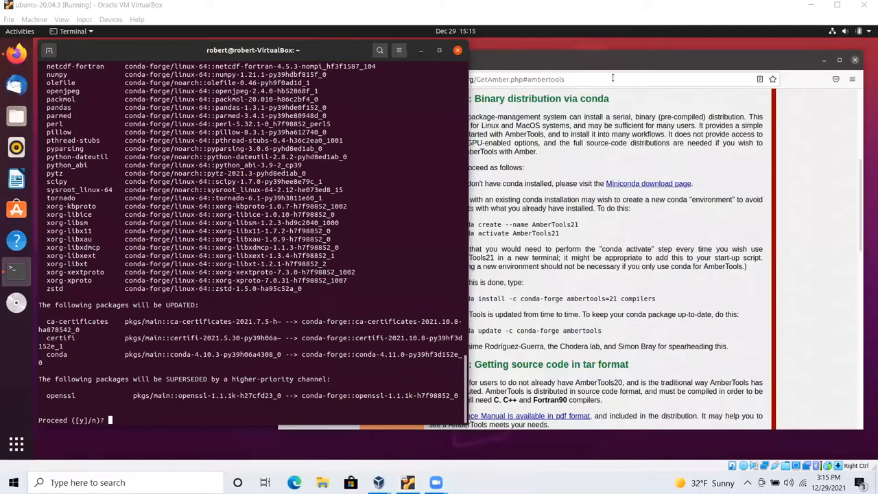
{"action": "mouse_move", "coordinate": [361, 162]}
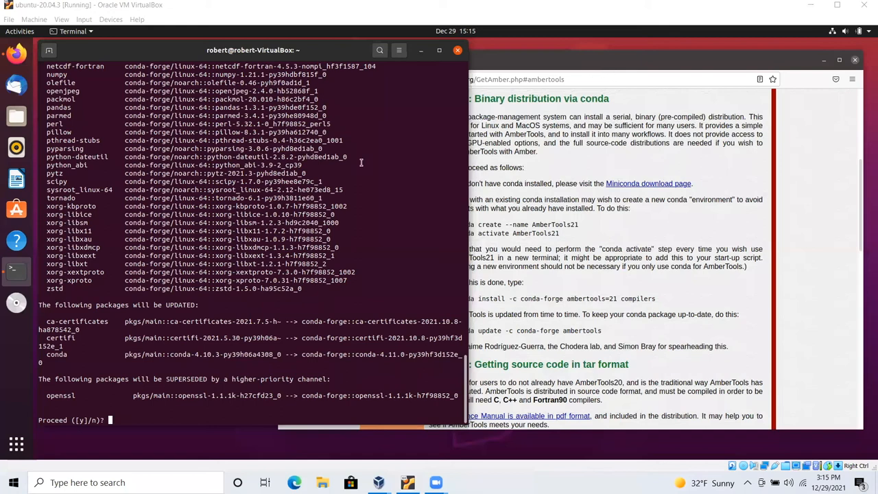
{"action": "mouse_move", "coordinate": [115, 319]}
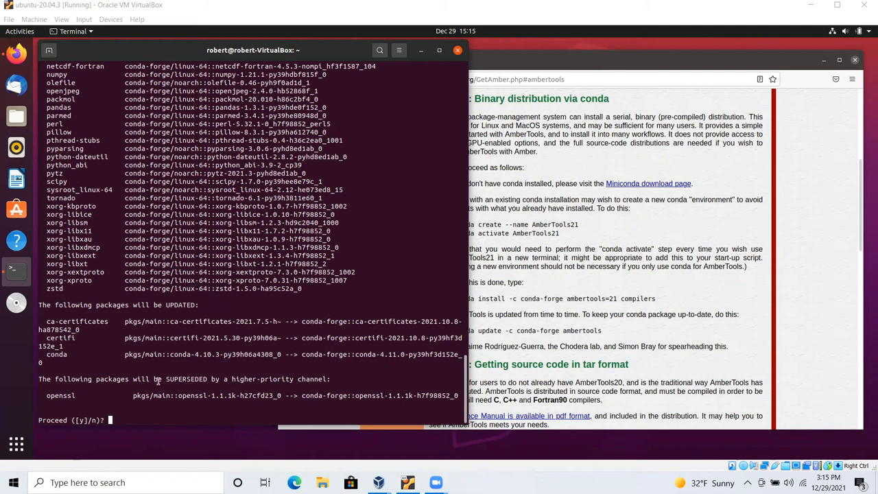
{"action": "mouse_move", "coordinate": [287, 389]}
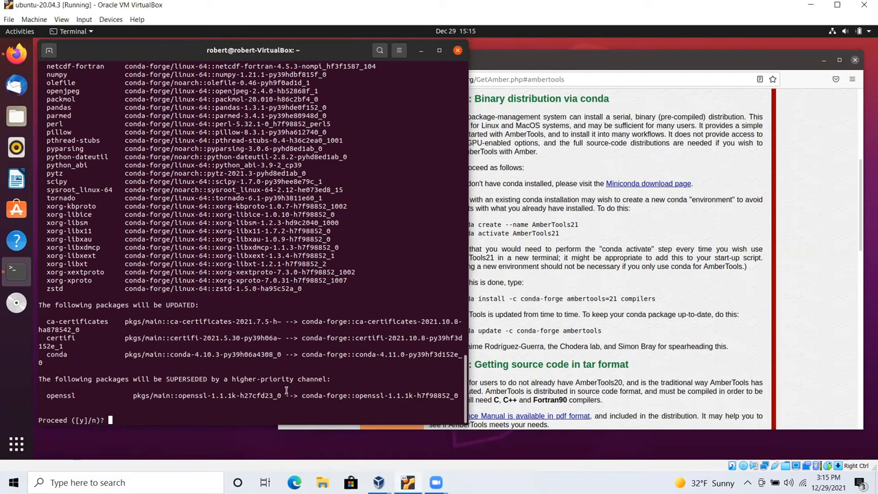
Step: Answer y at the 'Proceed ([y]/n)?' prompt so the AmberTools21 packages install
{"action": "type", "text": "y"}
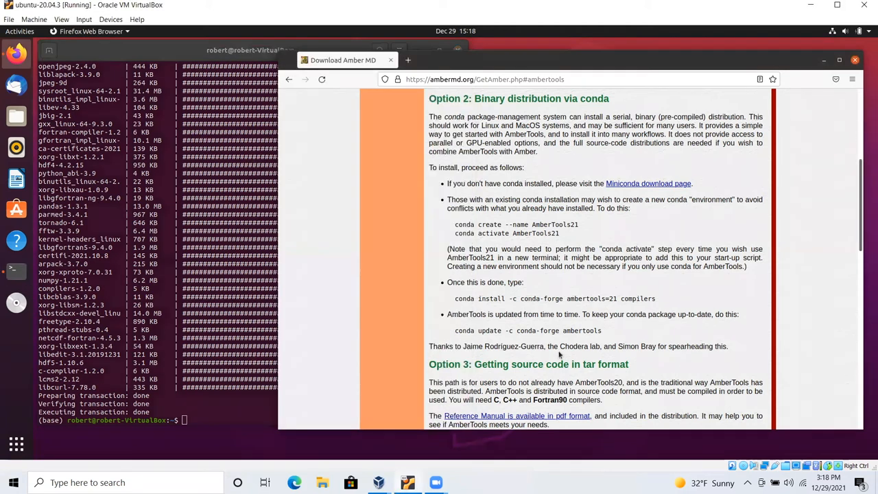
Step: Run 'conda update -c conda-forge ambertools' from the web page and confirm with y
{"action": "double_click", "coordinate": [462, 331]}
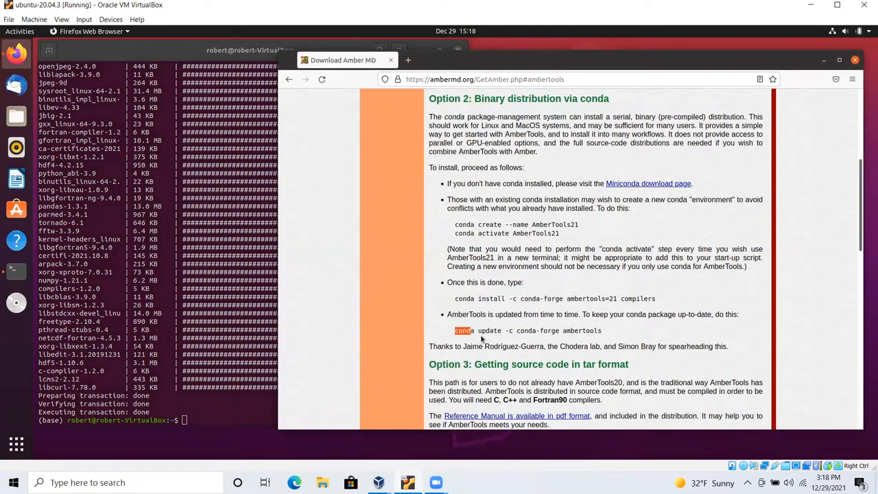
{"action": "left_click_drag", "start_coordinate": [455, 331], "coordinate": [601, 331]}
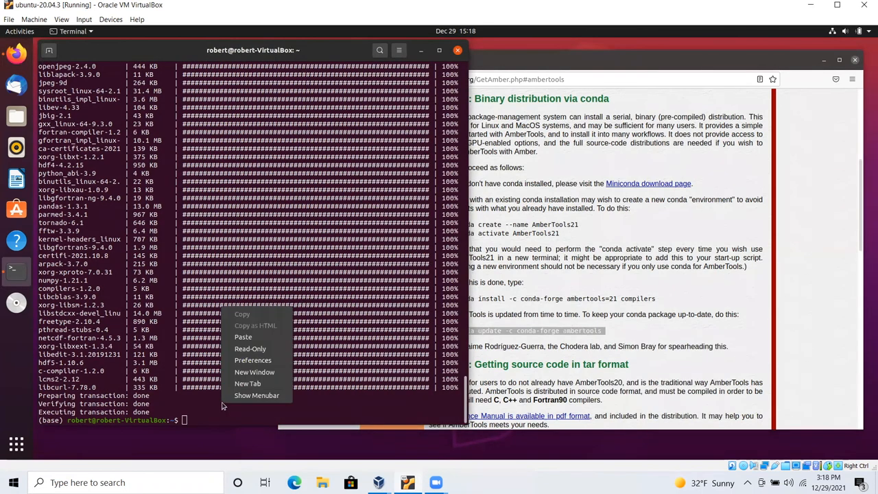
{"action": "left_click", "coordinate": [243, 337]}
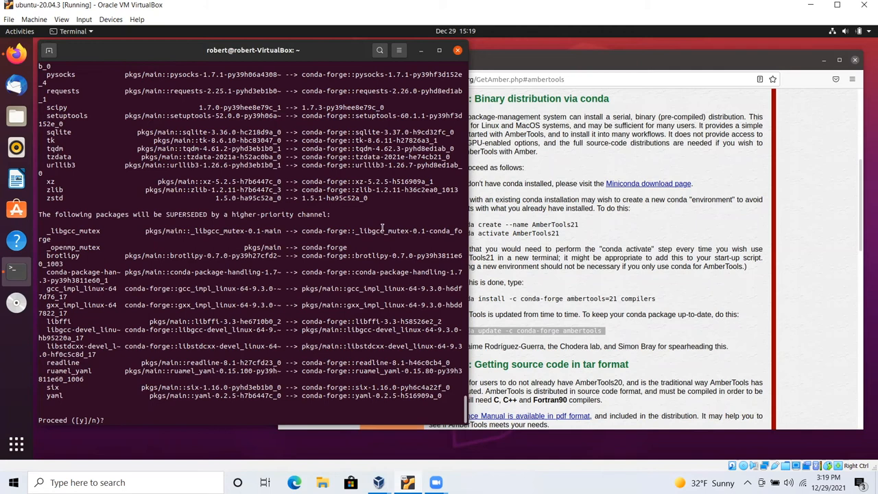
{"action": "type", "text": "y"}
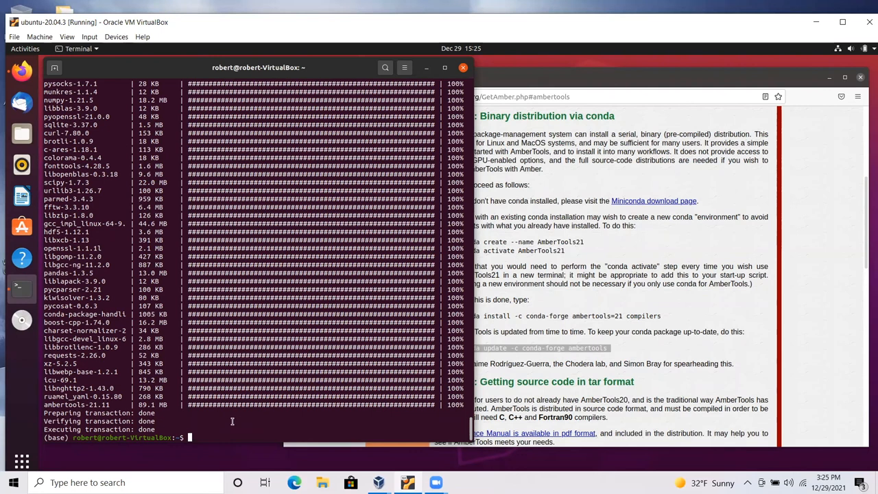
{"action": "mouse_move", "coordinate": [235, 420]}
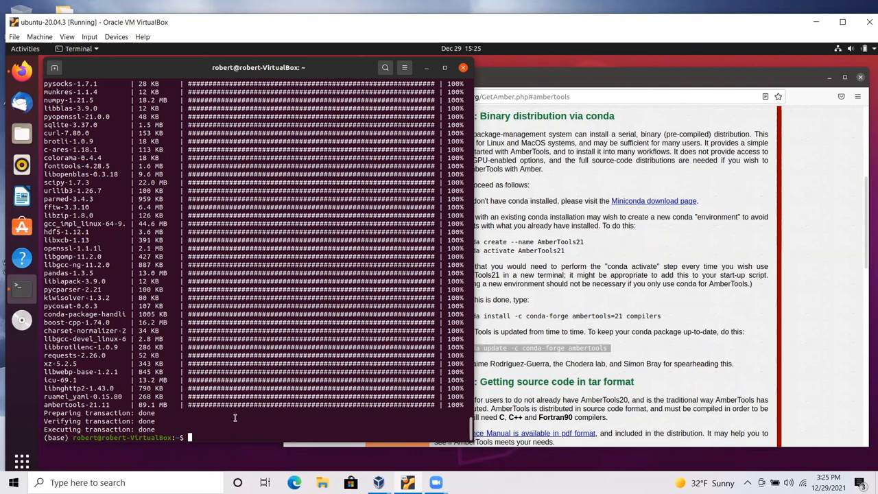
{"action": "mouse_move", "coordinate": [247, 415]}
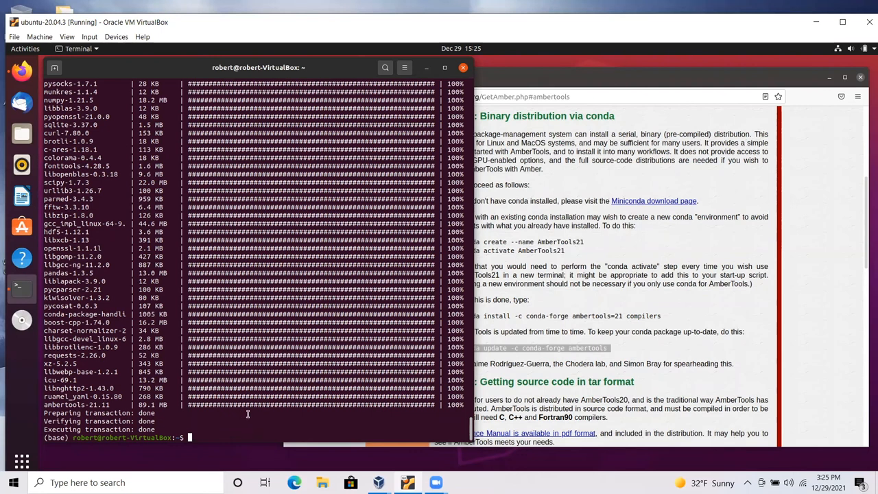
Step: Run sander, which reports a missing mdin file, then enter cpptraj at the prompt
{"action": "type", "text": "sander"}
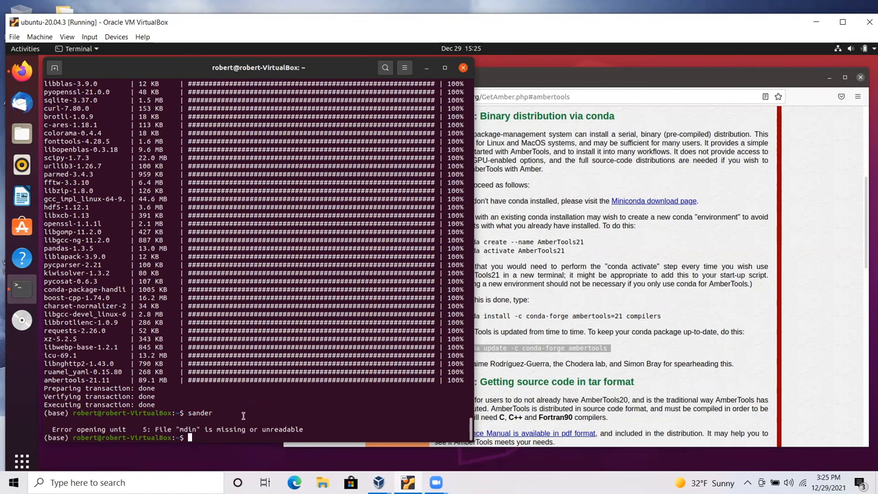
{"action": "type", "text": "c"}
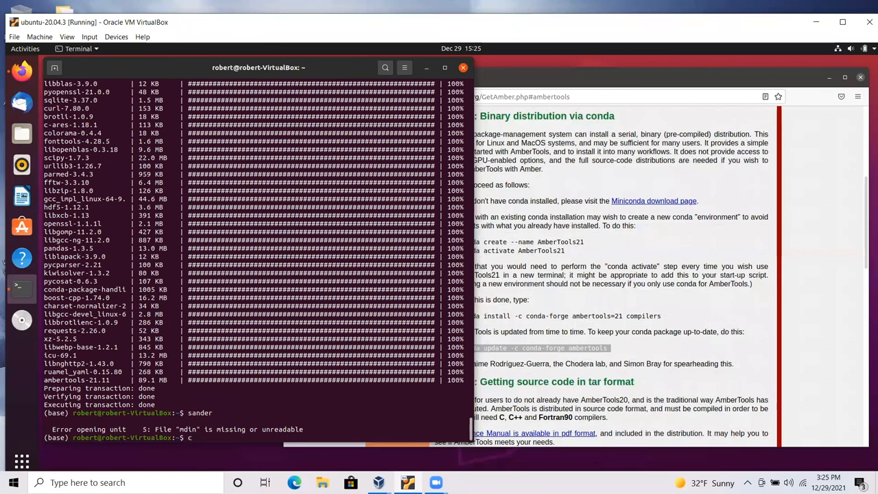
{"action": "type", "text": "cpptraj"}
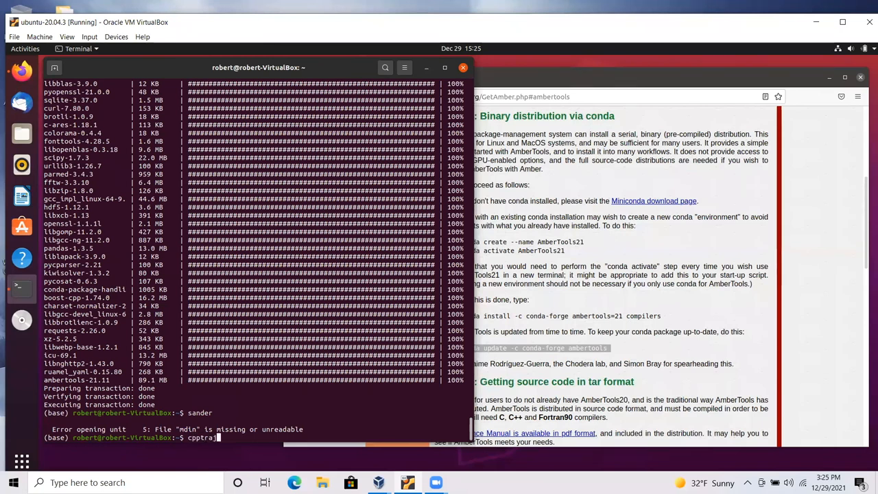